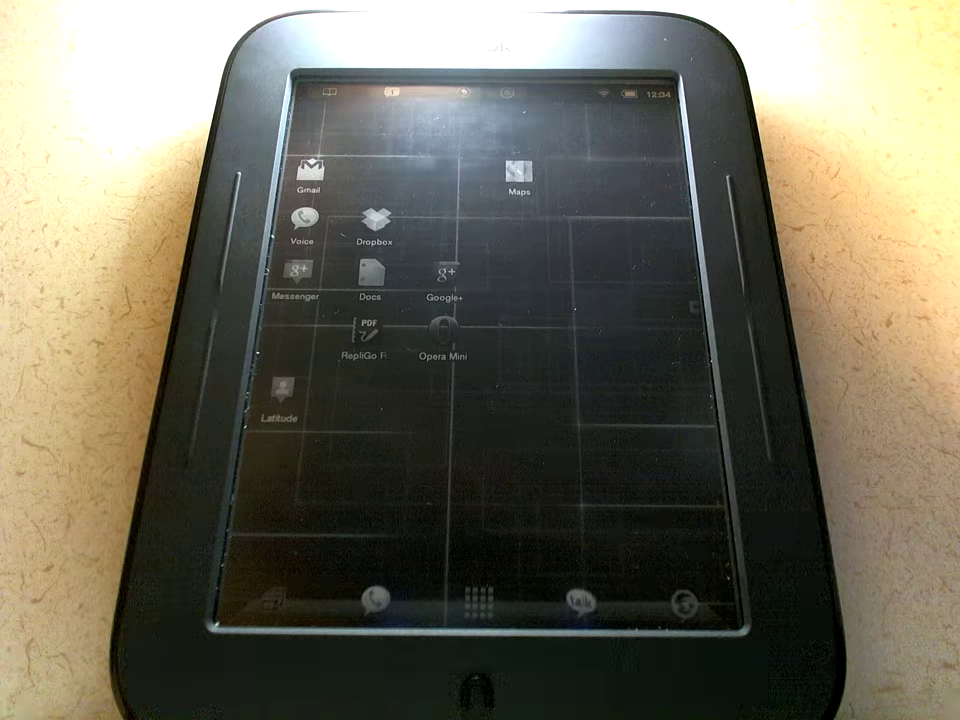
Step: Launch Opera Mini from the home screen so the Engadget mobile site begins loading
click(443, 330)
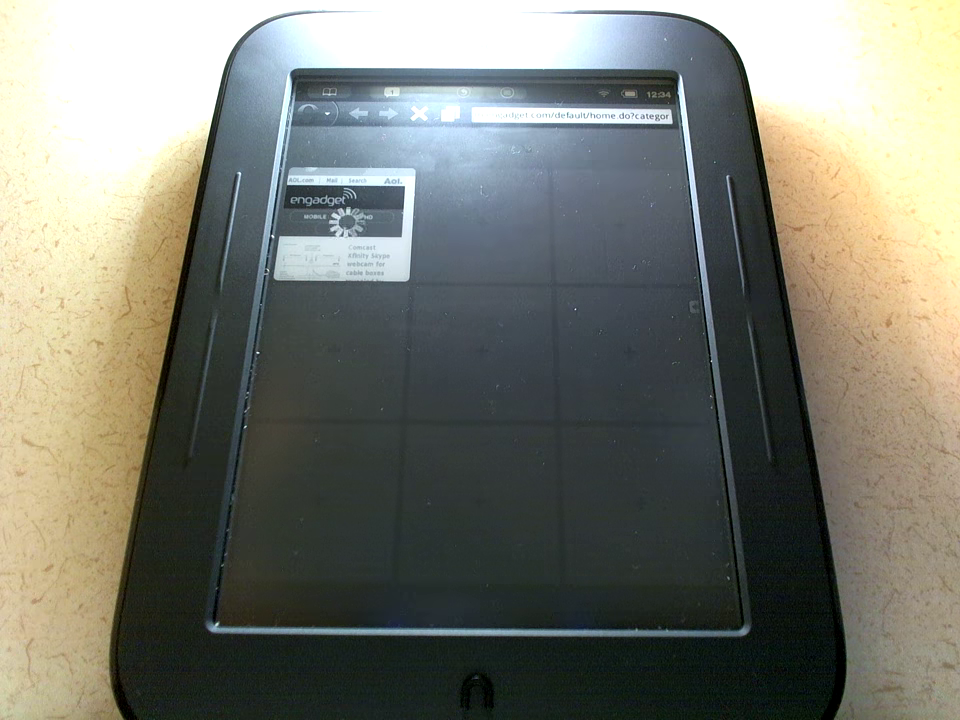